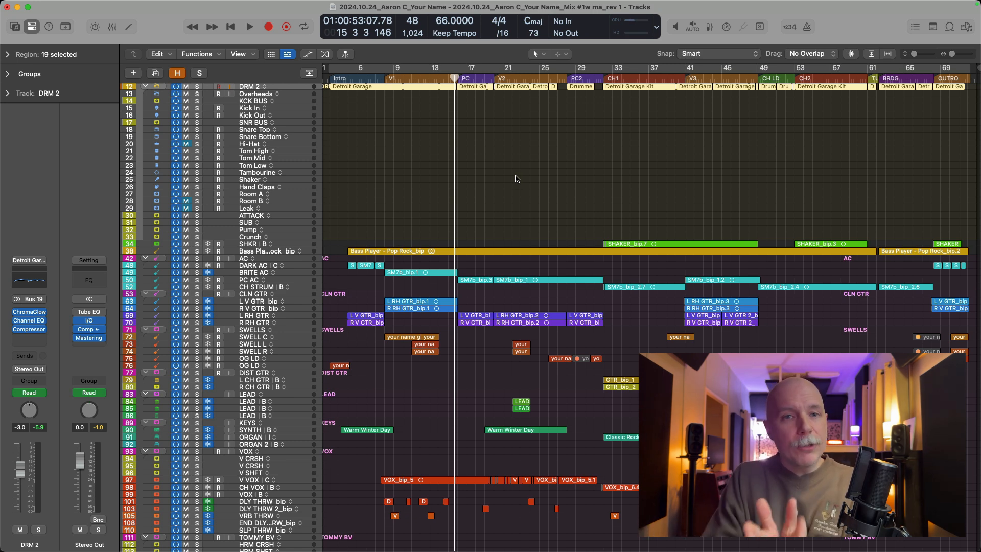
Select the SNR BUS track and reveal where its Bus 23 send is routed
scroll(down, 3)
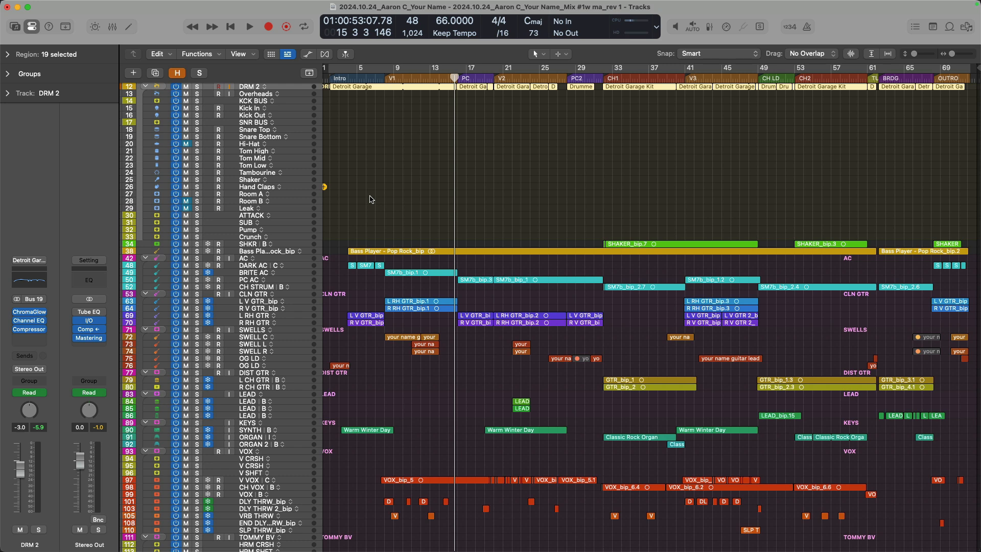
click(254, 119)
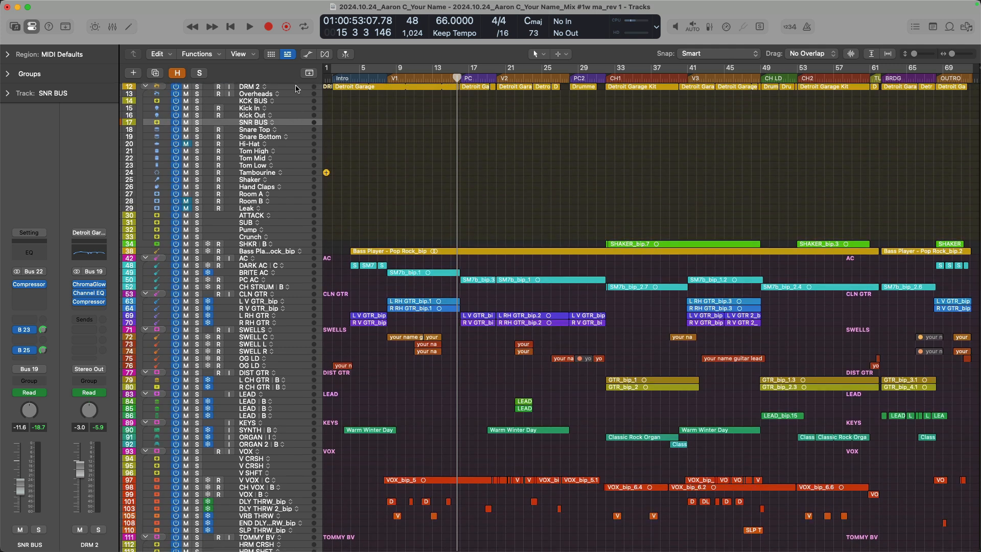
mouse_move(61, 308)
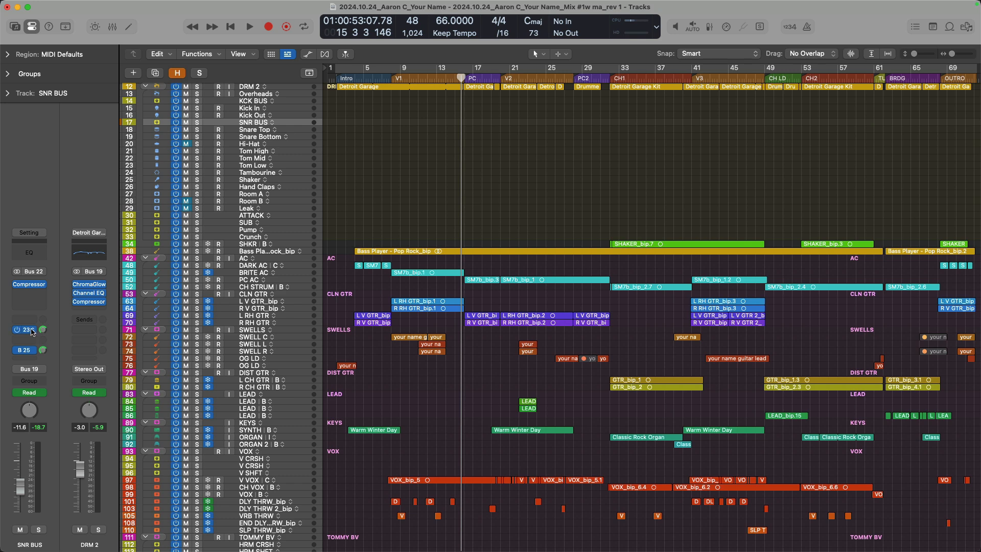
click(29, 330)
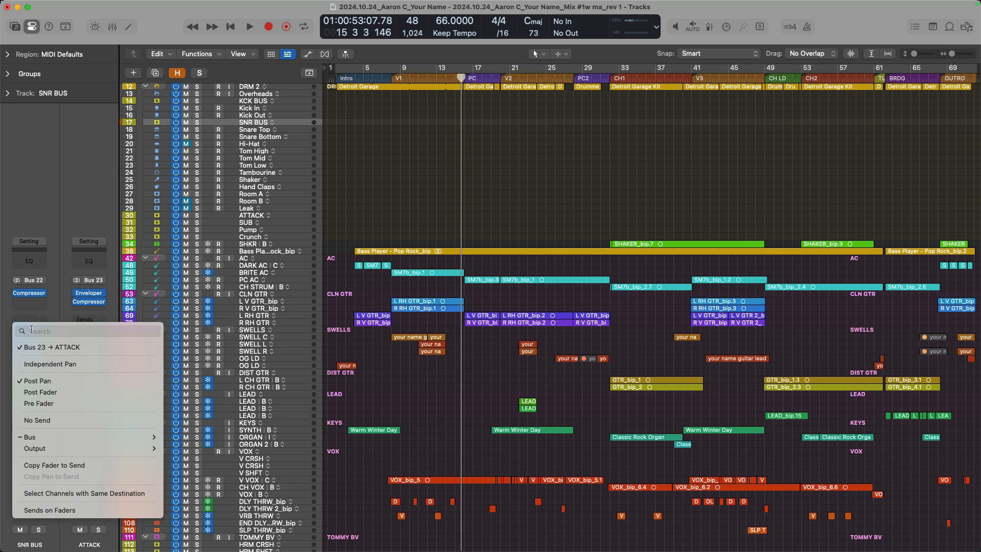
mouse_move(53, 307)
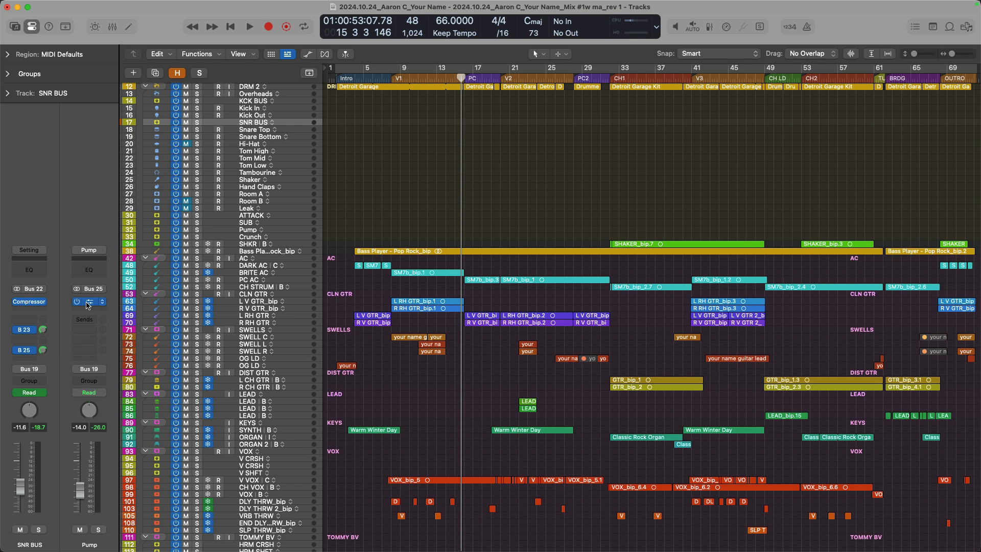
Check the Compressor plug-in on the Pump bus strip and close its window
click(89, 302)
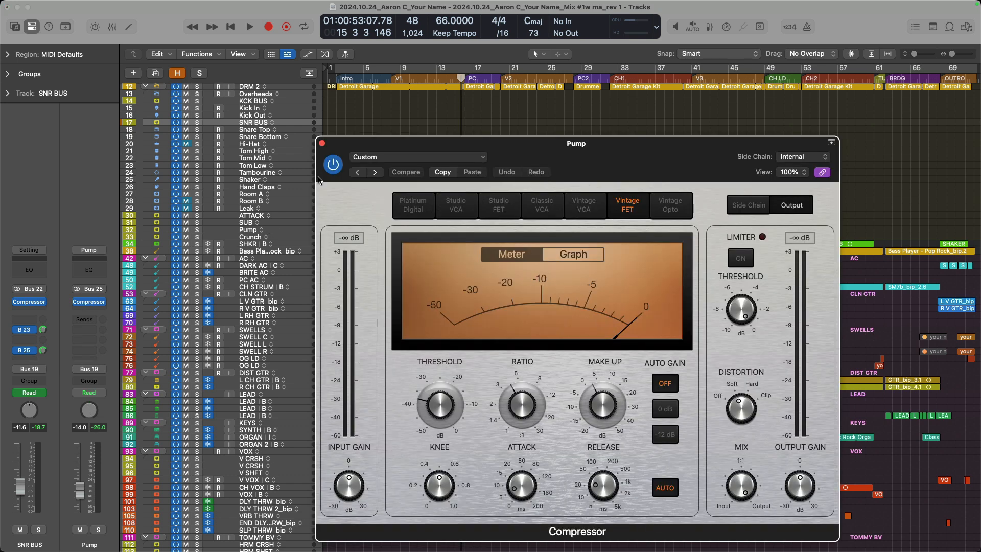
click(322, 143)
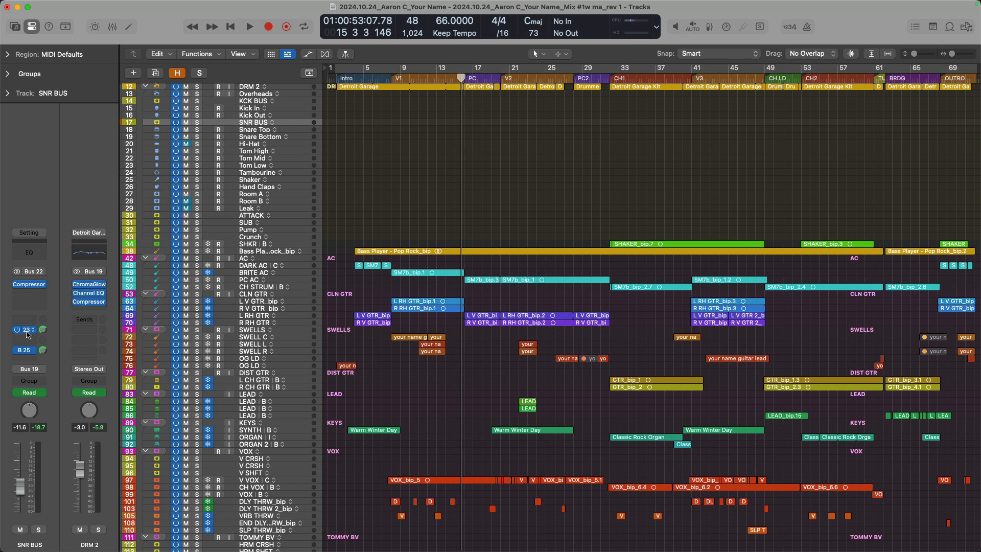
mouse_move(28, 330)
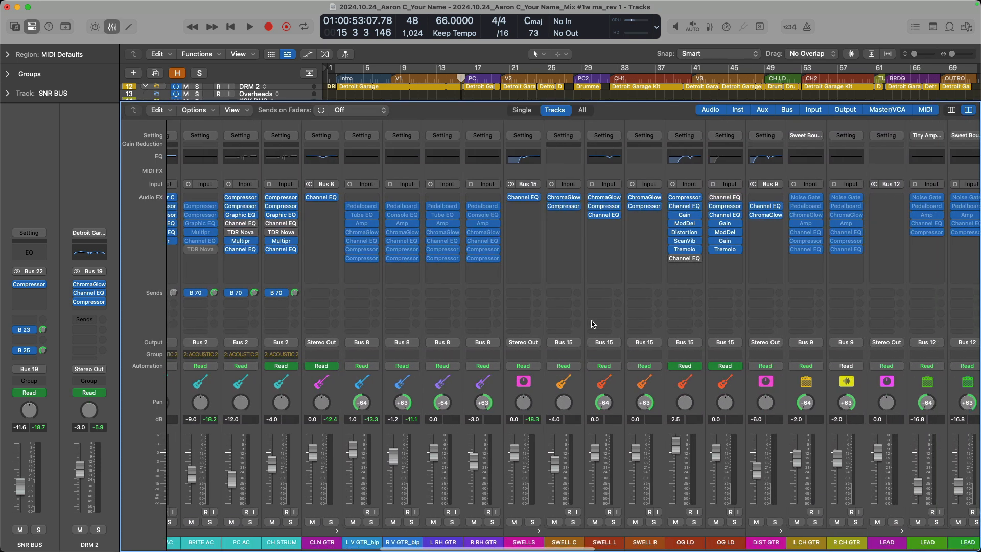
Scroll the mixer left to the vocal strips with B 51, B 52 and B 81 sends
scroll(left, 3)
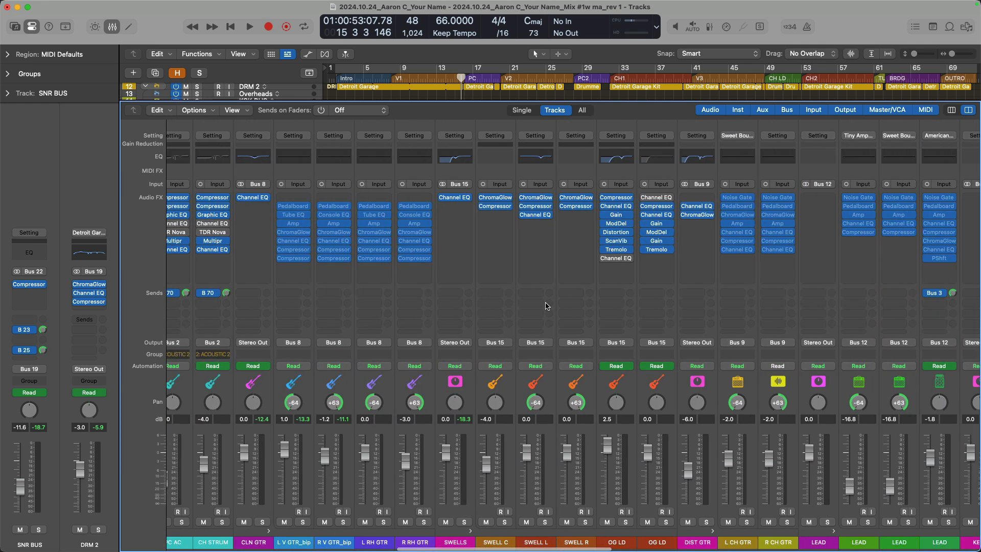
scroll(left, 3)
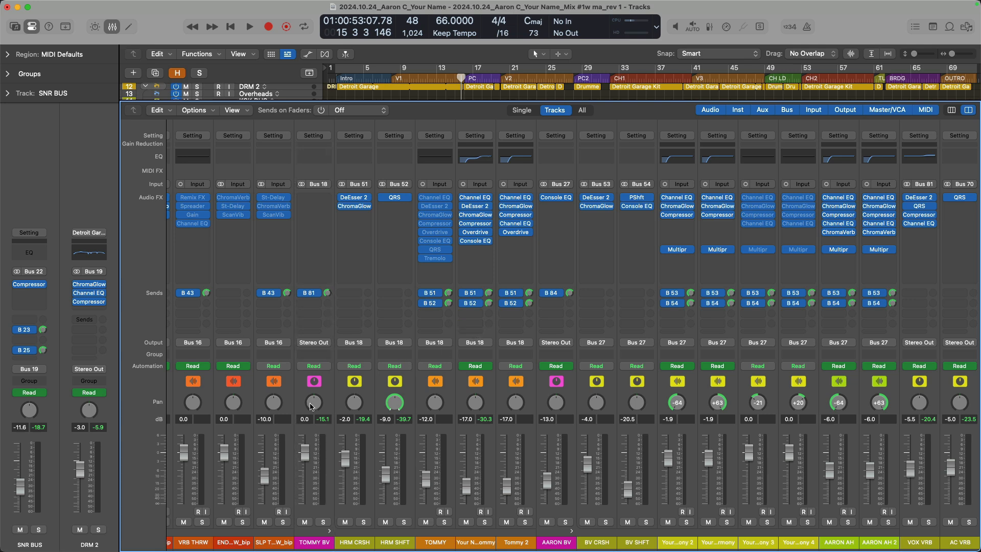
mouse_move(335, 357)
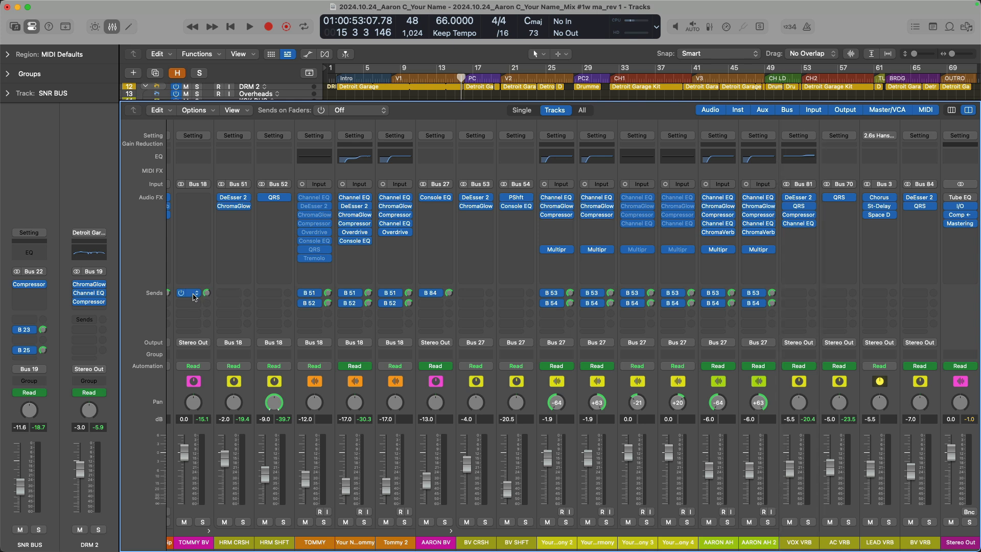
Enable Sends on Faders and keep Bus 51 → HRM CRSH as the destination shown
click(188, 293)
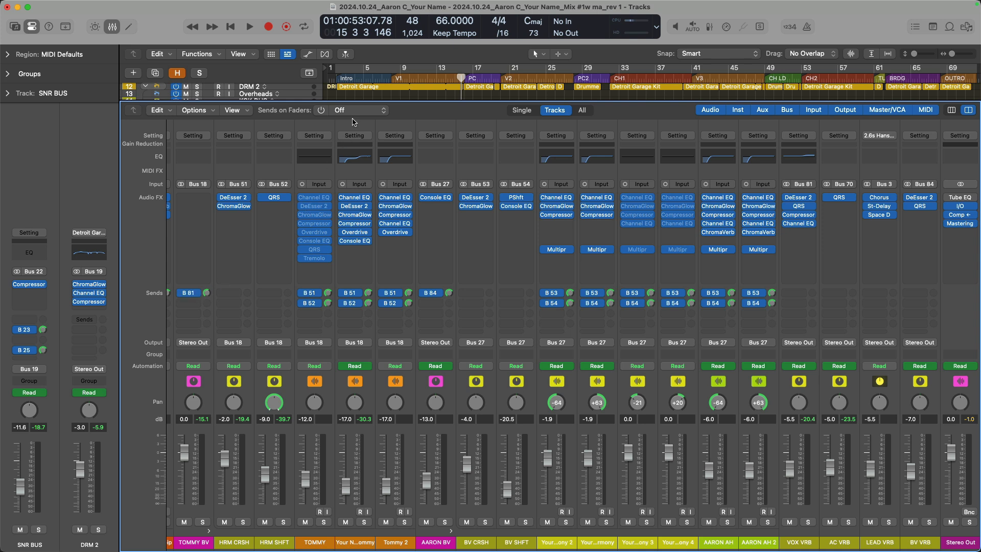
mouse_move(356, 113)
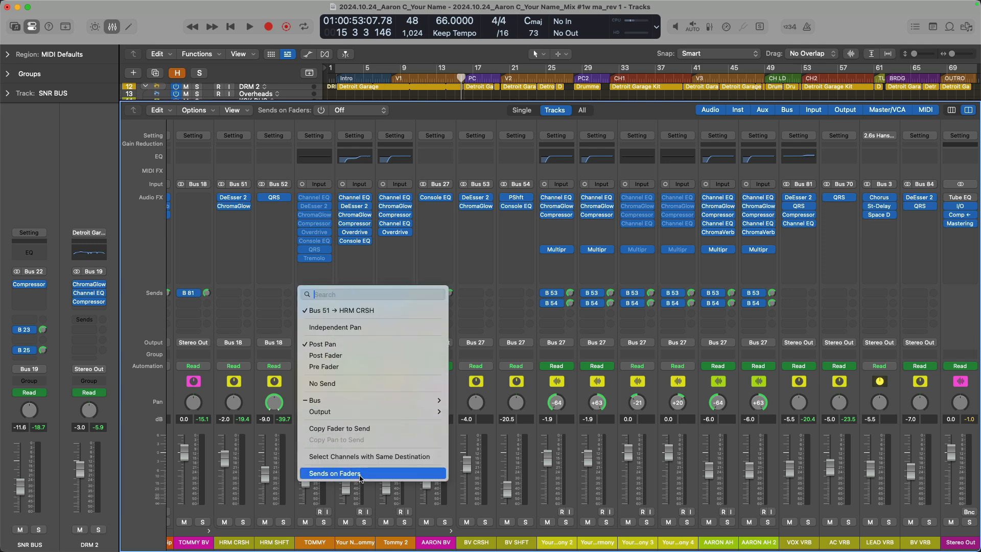
click(334, 473)
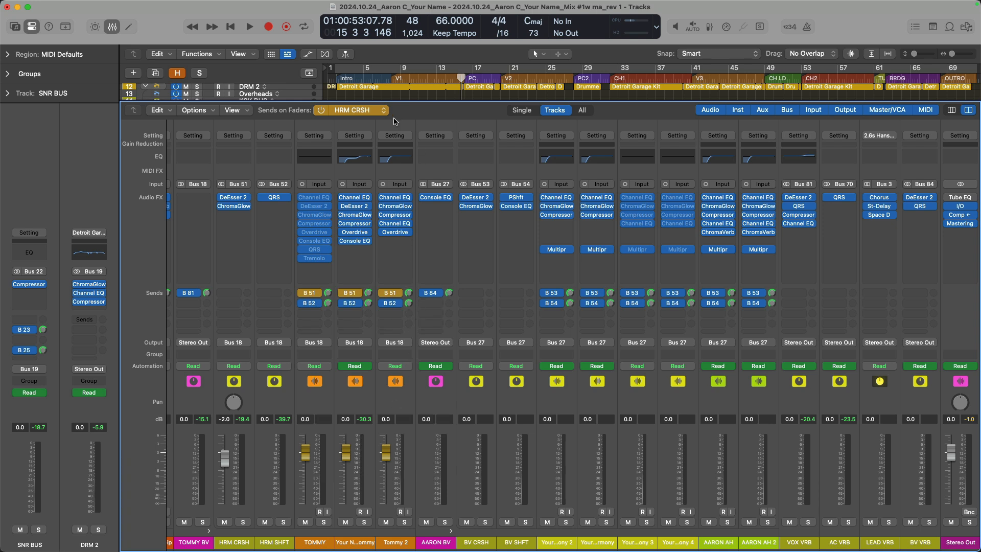
click(352, 110)
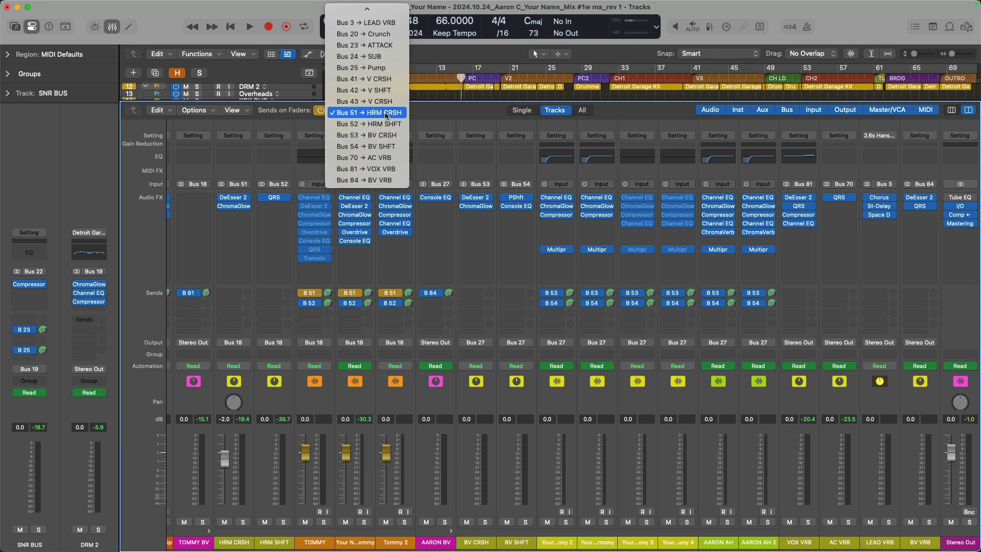
mouse_move(412, 115)
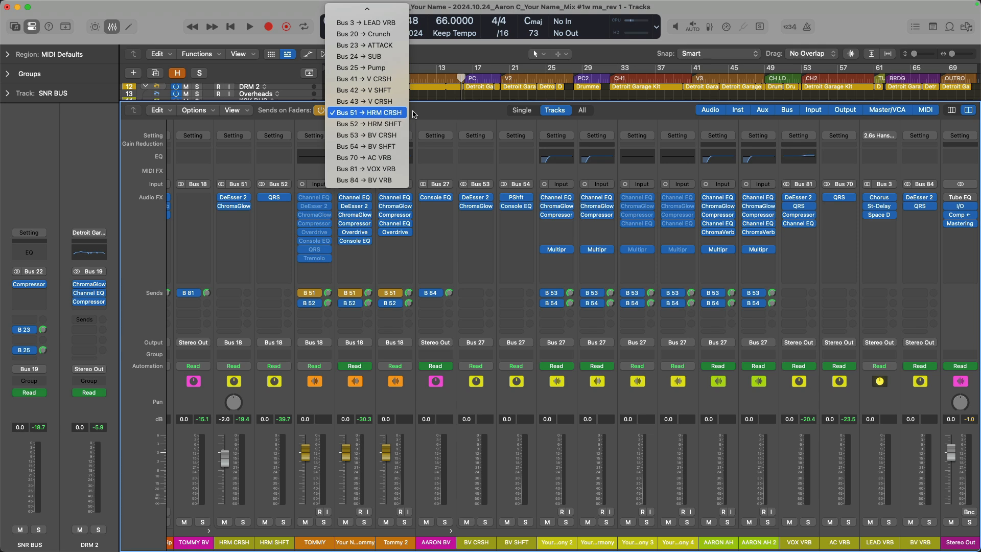
click(367, 112)
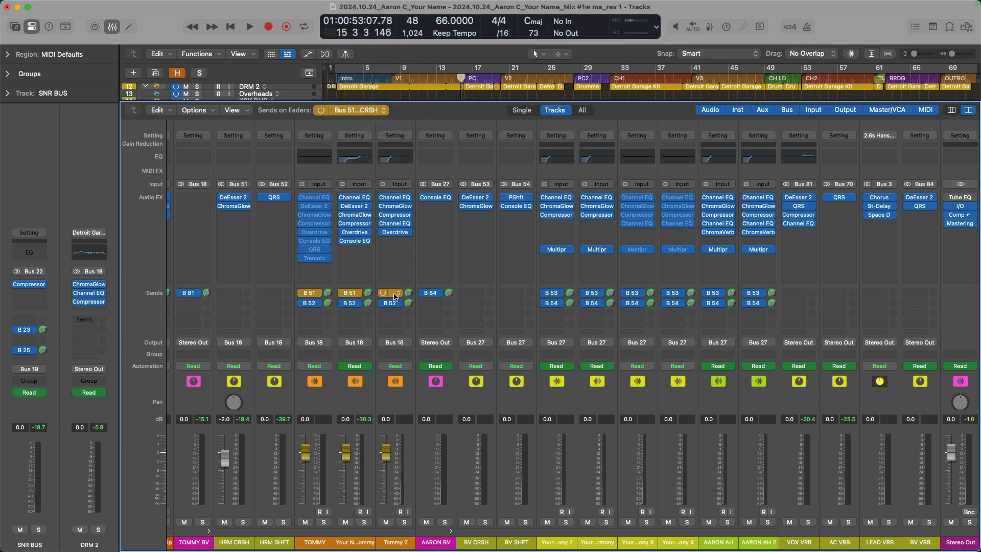
mouse_move(395, 292)
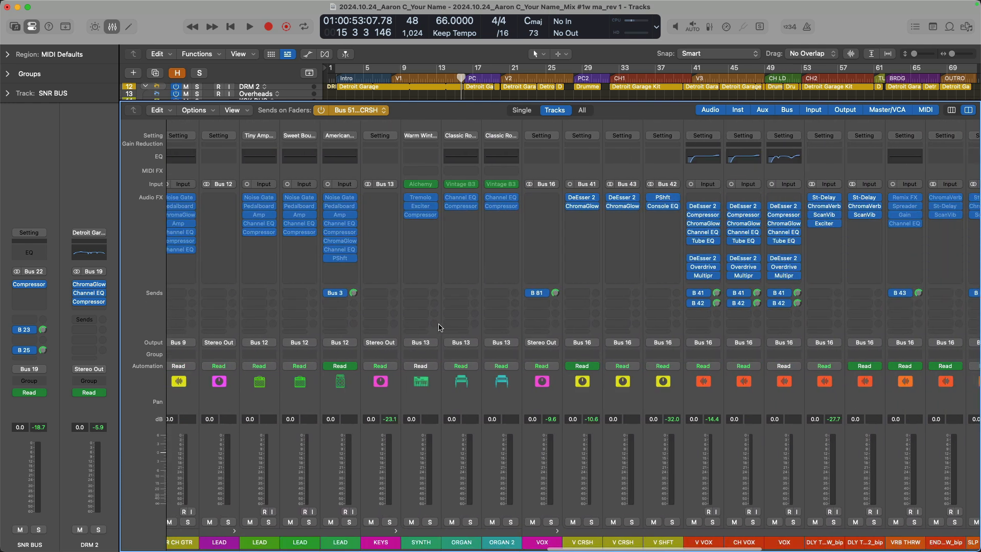
scroll(right, 3)
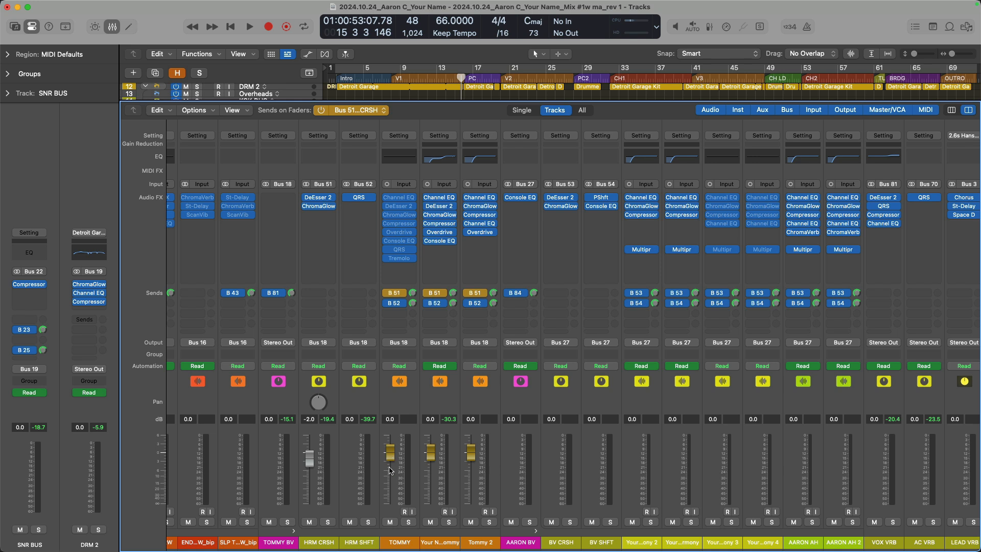
mouse_move(397, 346)
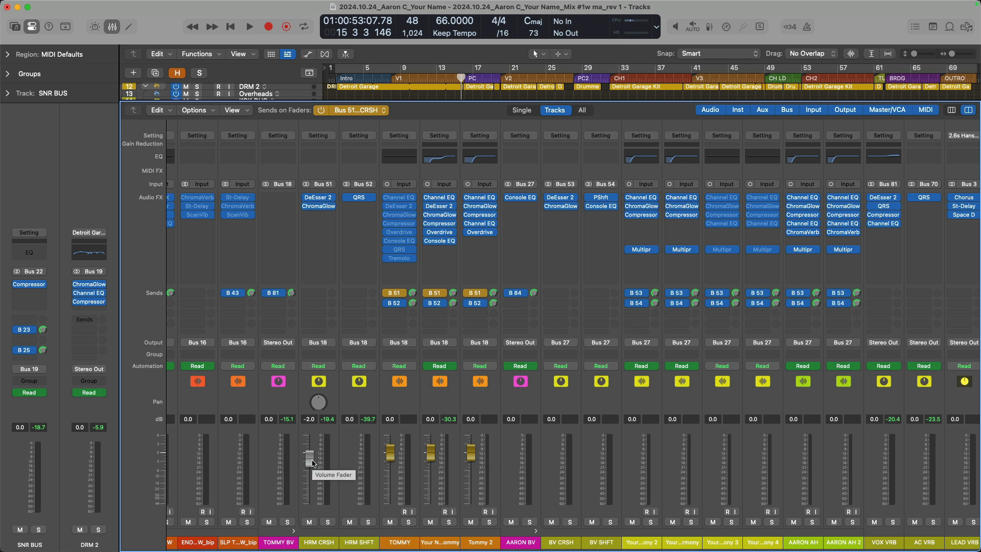
Switch Sends on Faders to Bus 23 → ATTACK for the drum channels
click(360, 110)
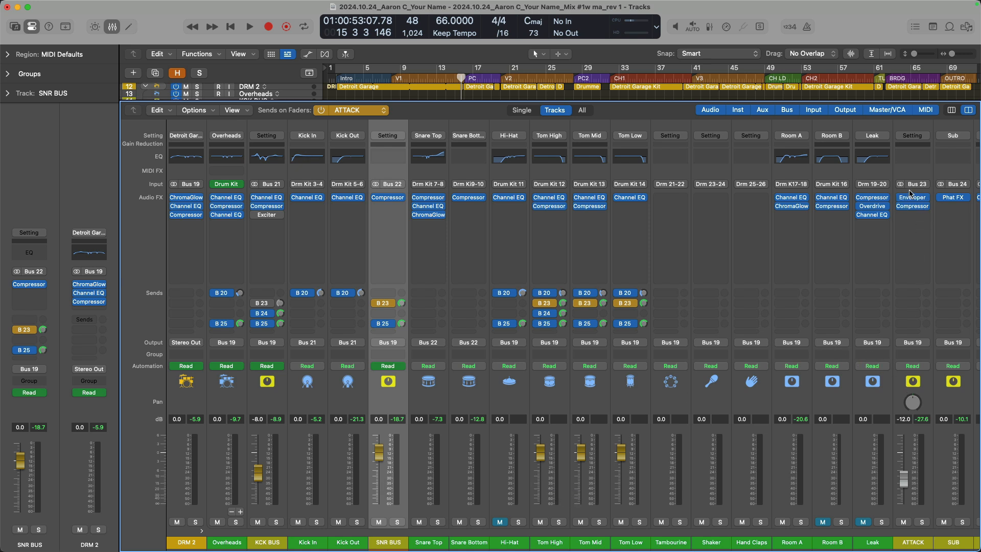
mouse_move(781, 392)
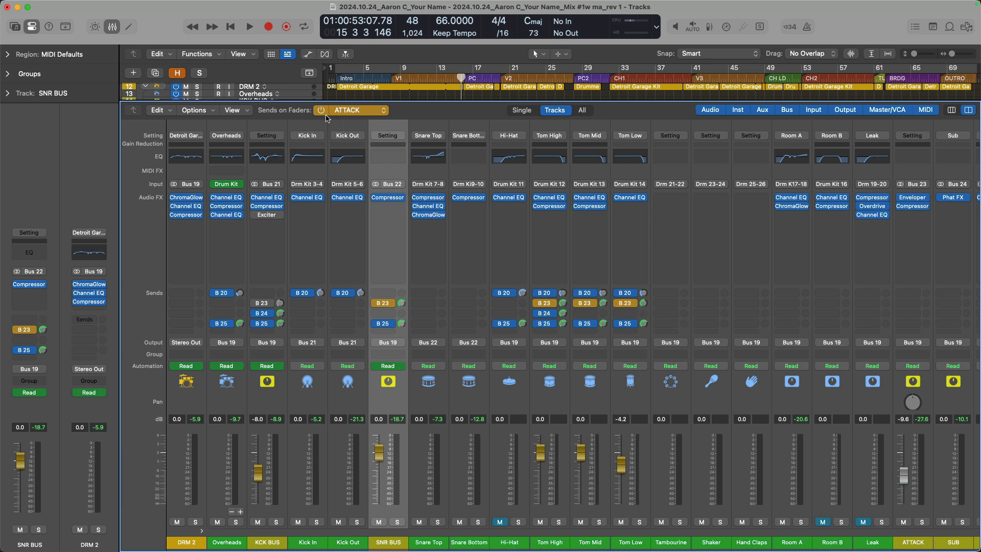
Uncheck Sends on Faders so faders return to channel volumes
click(321, 110)
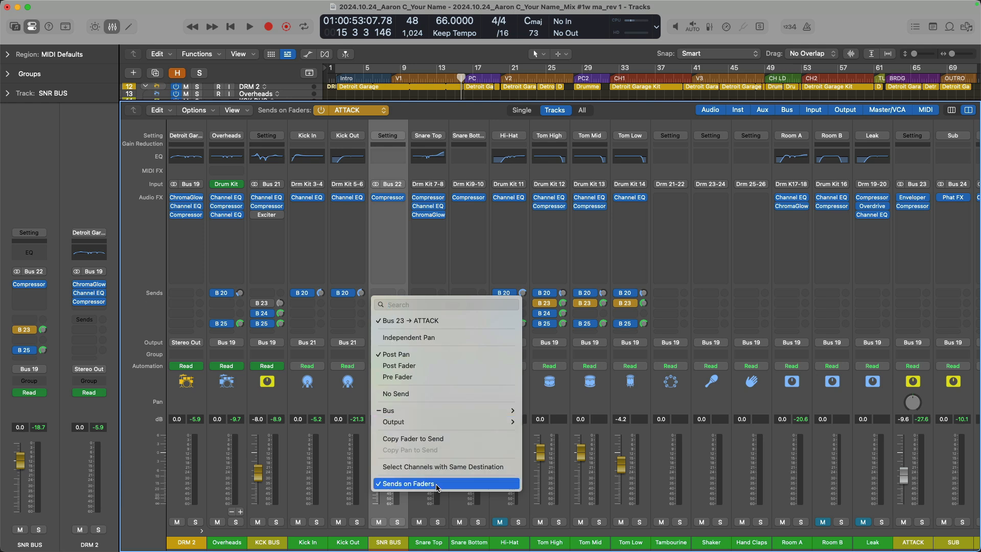
click(407, 483)
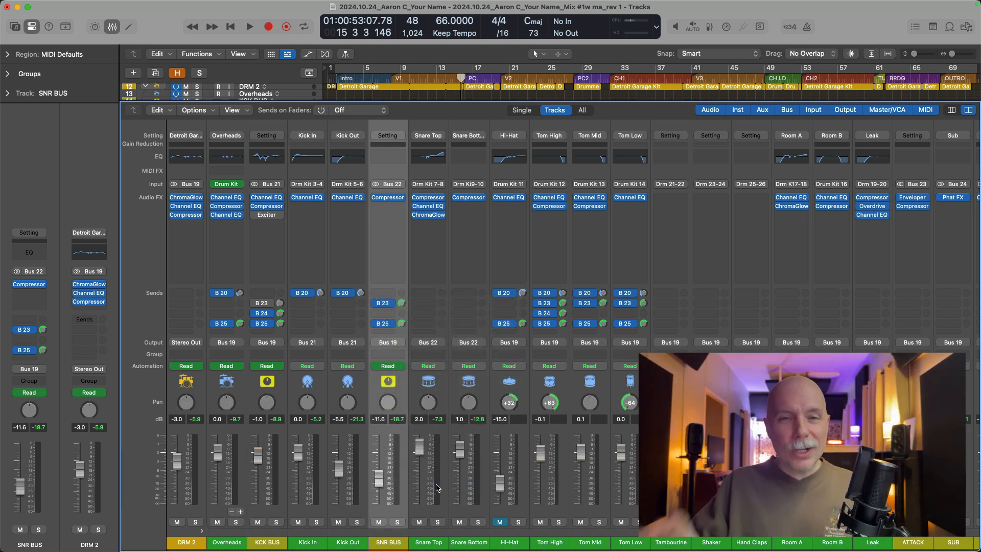
mouse_move(436, 486)
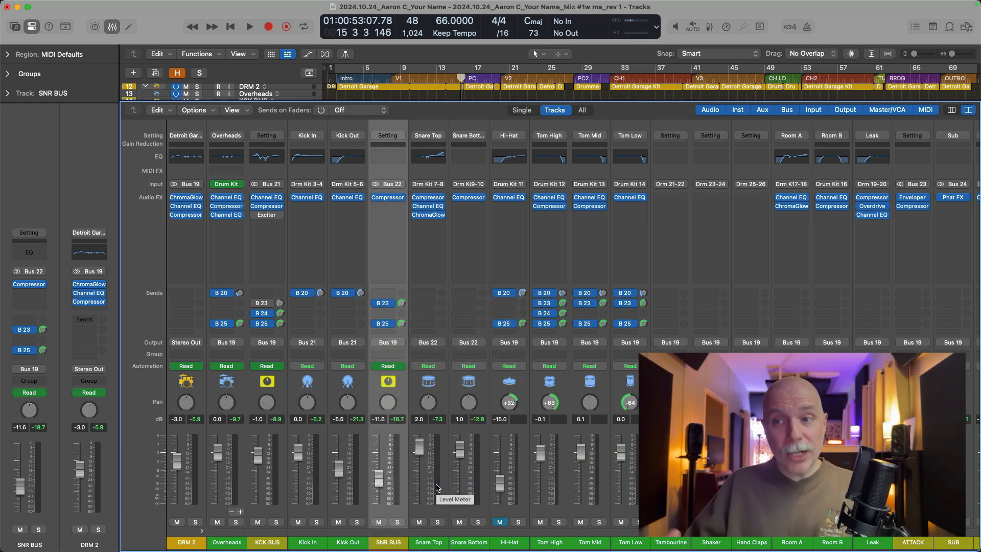